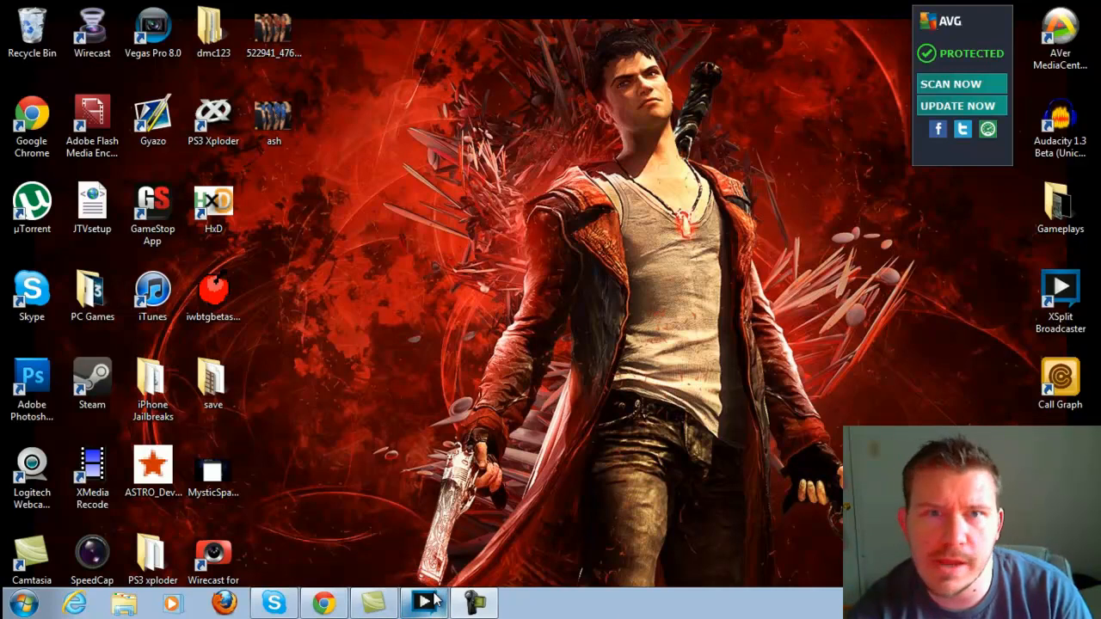
{"action": "mouse_move", "coordinate": [423, 602]}
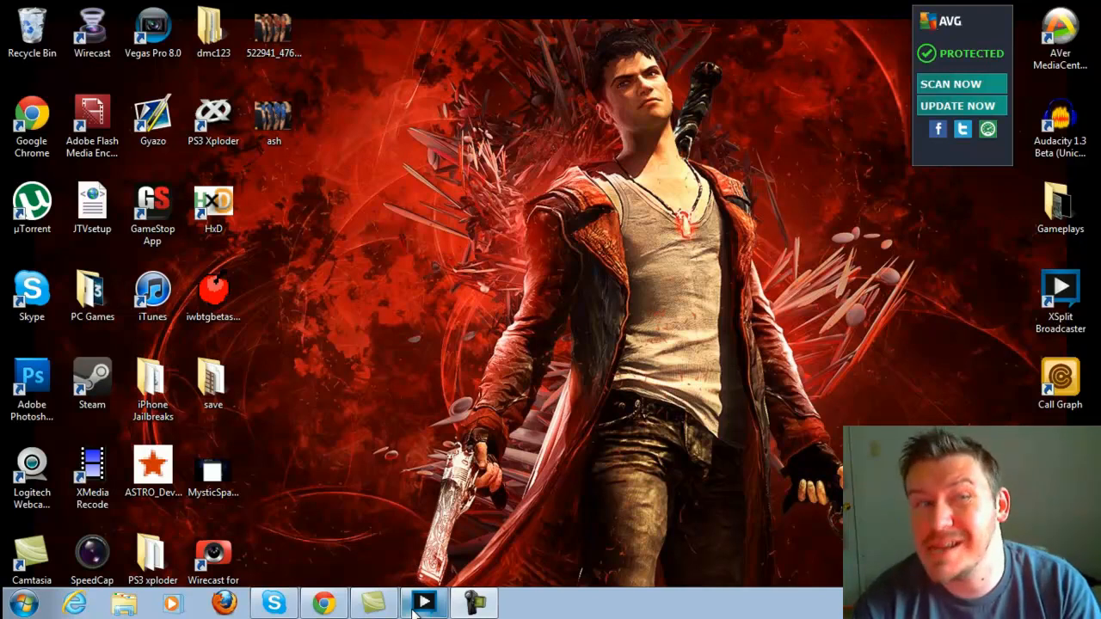
- Restore the XSplit Broadcaster window from the taskbar, showing the live PS3 capture preview
{"action": "left_click", "coordinate": [422, 602]}
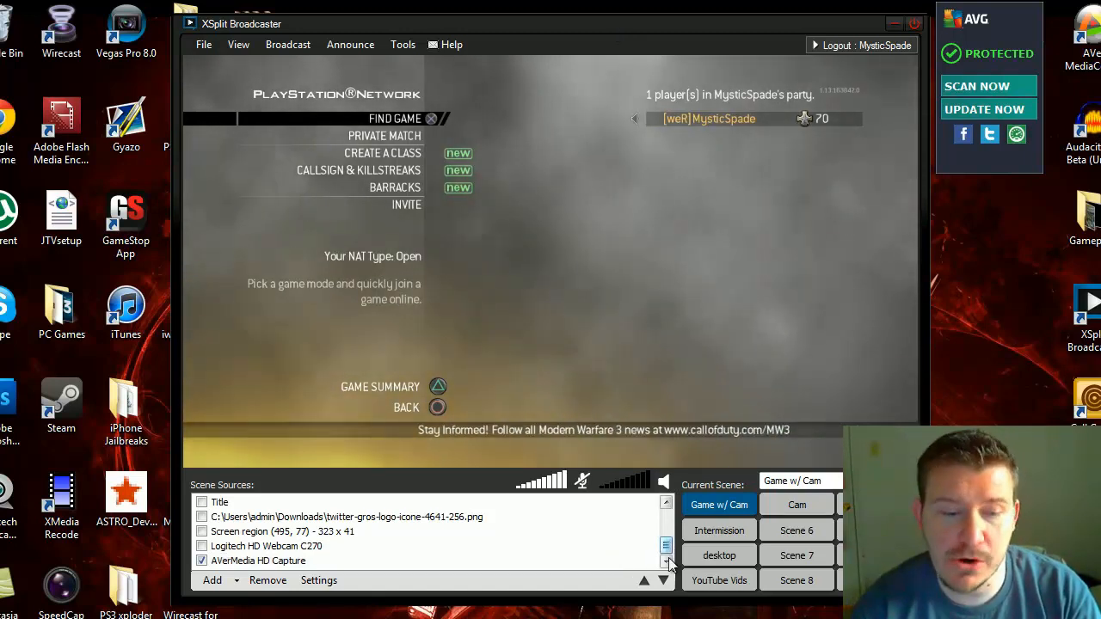
{"action": "left_click", "coordinate": [258, 560]}
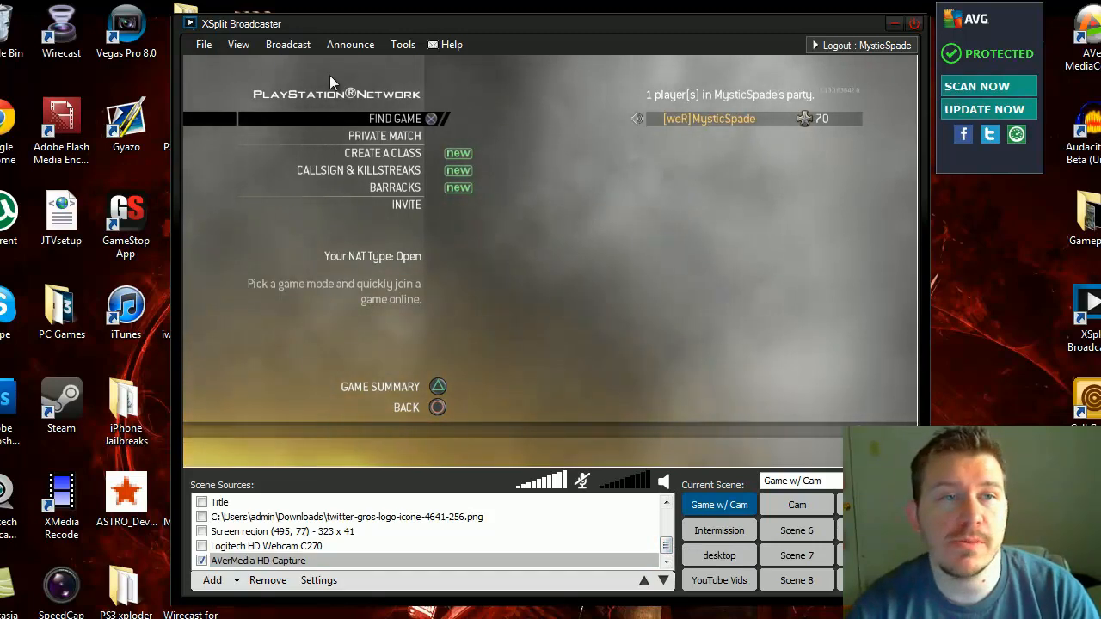
- Show the broadcast channels list via Broadcast > Edit channels and select Justin.tv/Twitch
{"action": "left_click", "coordinate": [288, 44]}
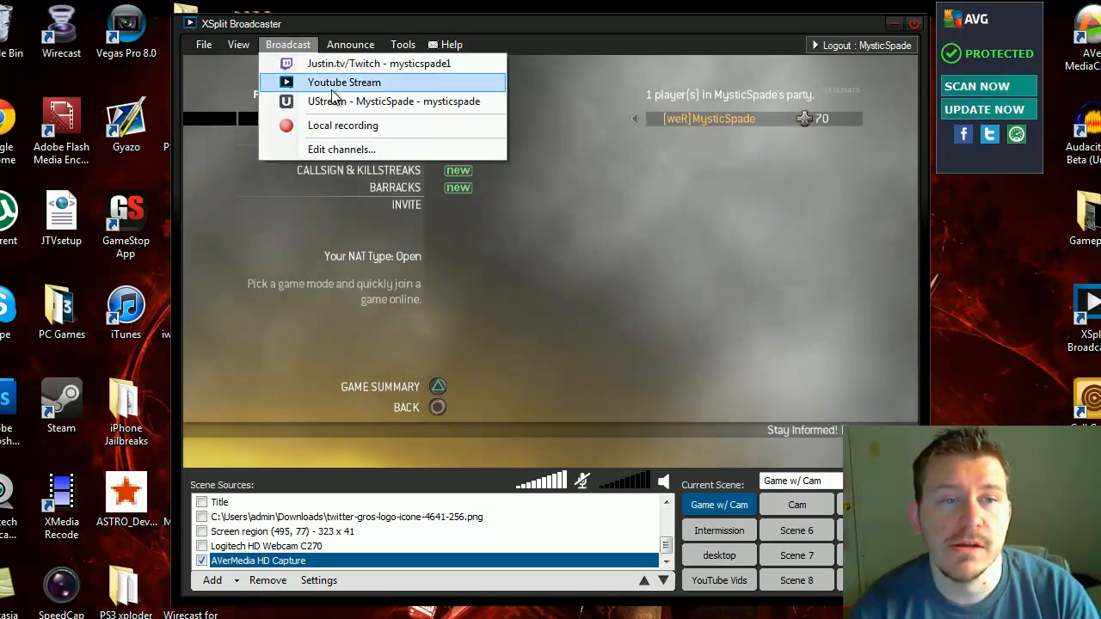
{"action": "left_click", "coordinate": [344, 82]}
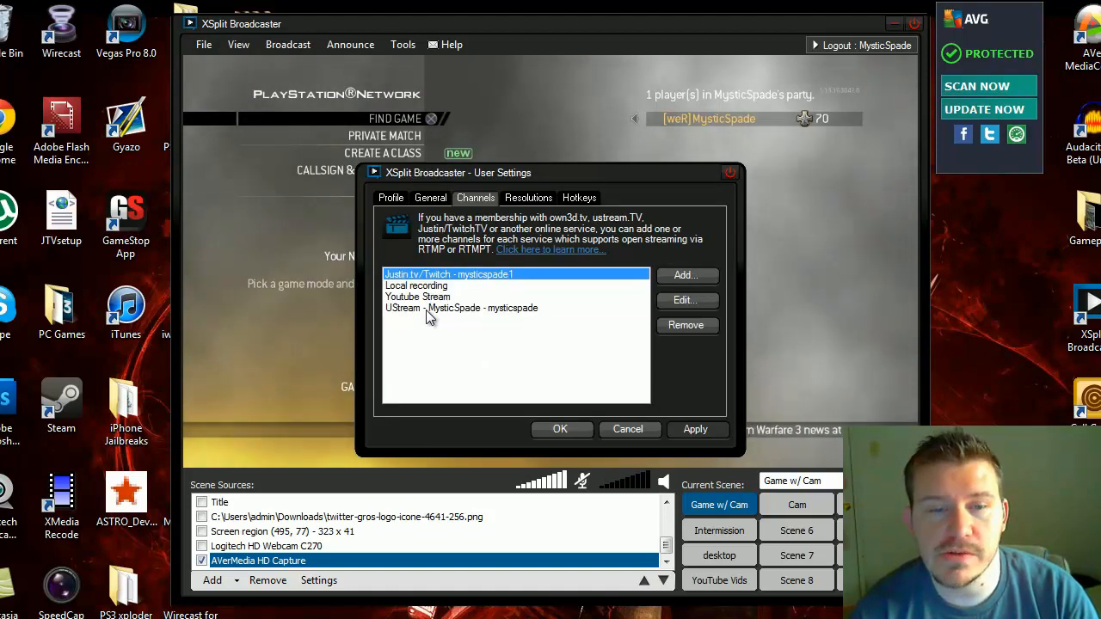
{"action": "left_click", "coordinate": [417, 285]}
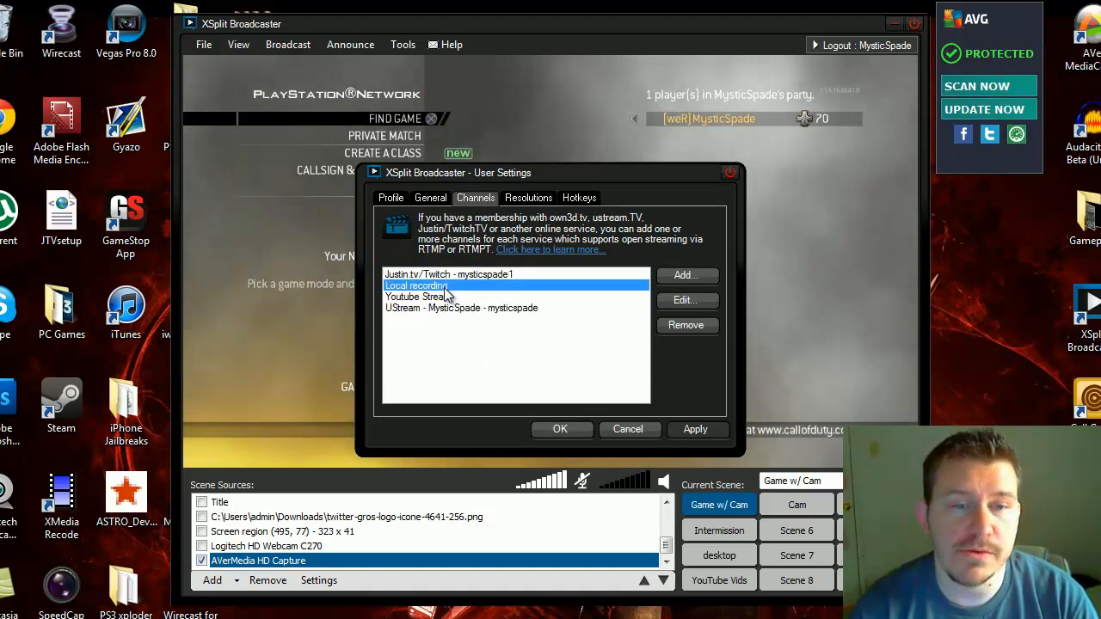
{"action": "left_click", "coordinate": [447, 273]}
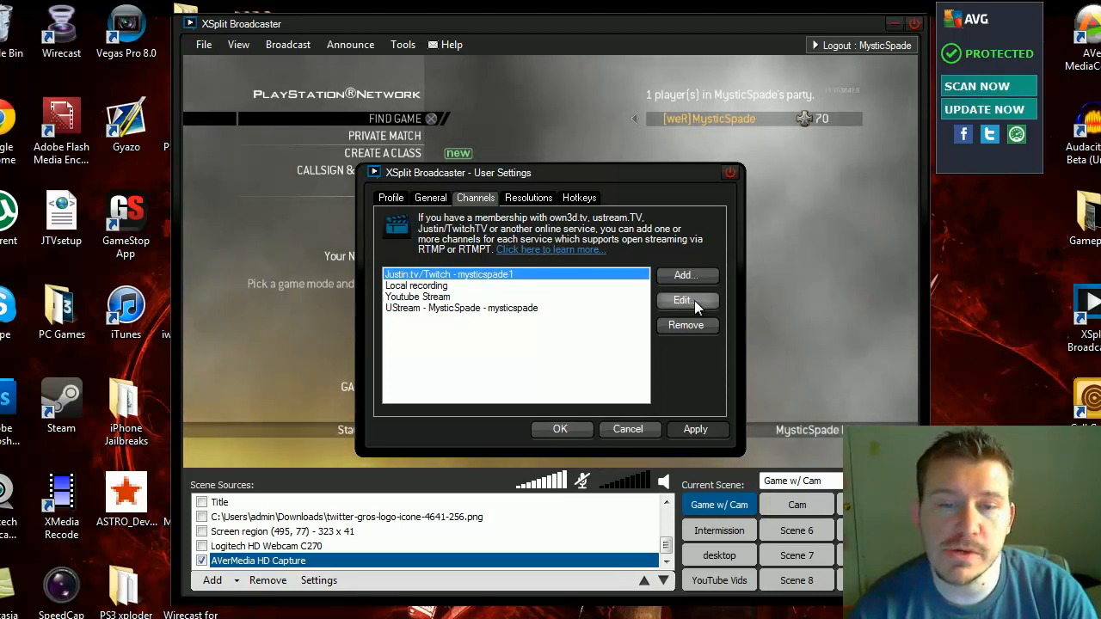
- Bring up the Justin.tv/Twitch Properties dialog with its channel, video and audio encoding settings
{"action": "left_click", "coordinate": [682, 300]}
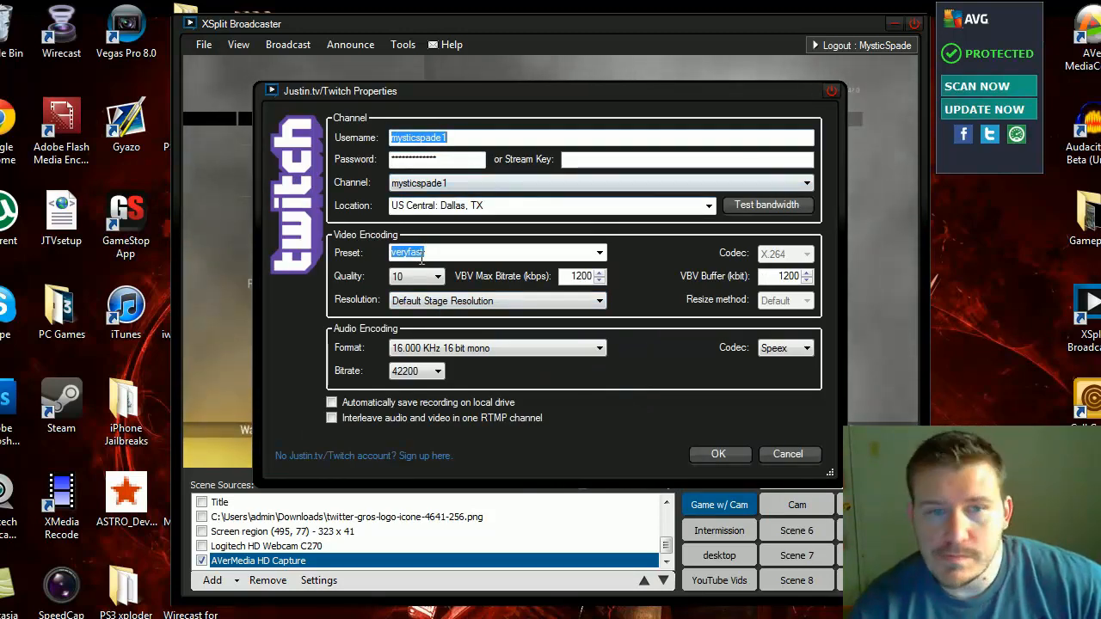
{"action": "mouse_move", "coordinate": [456, 219]}
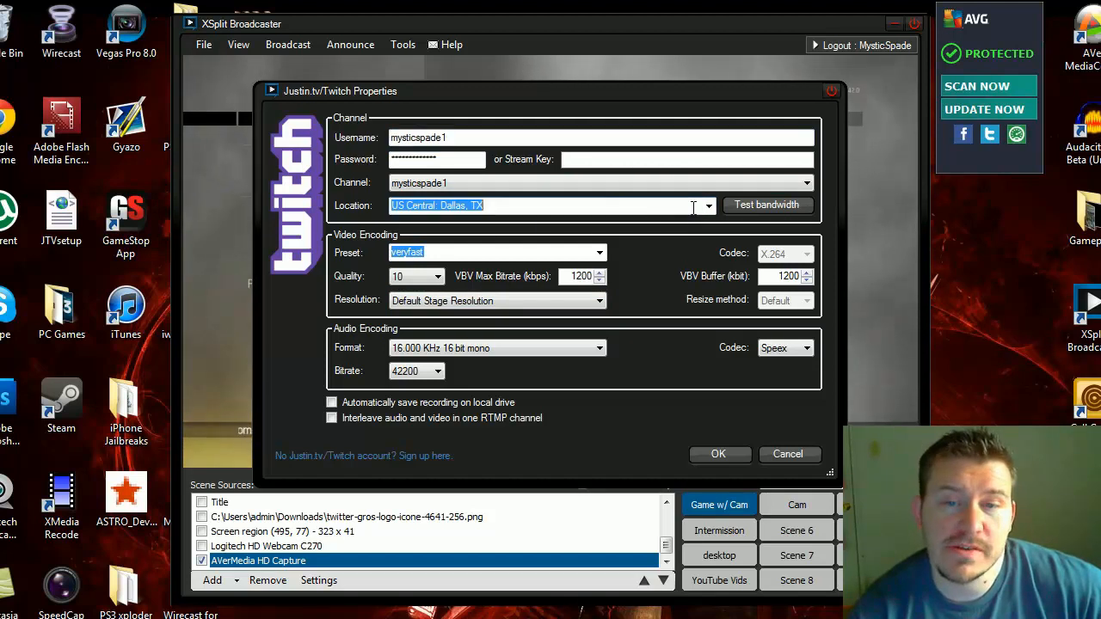
{"action": "mouse_move", "coordinate": [561, 207]}
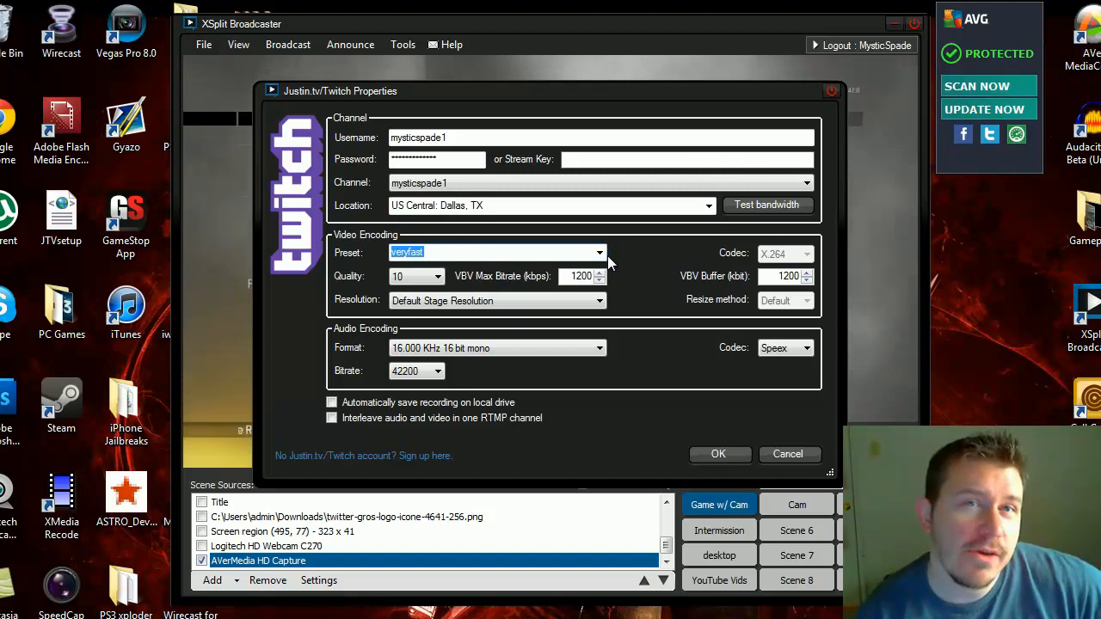
{"action": "mouse_move", "coordinate": [636, 262]}
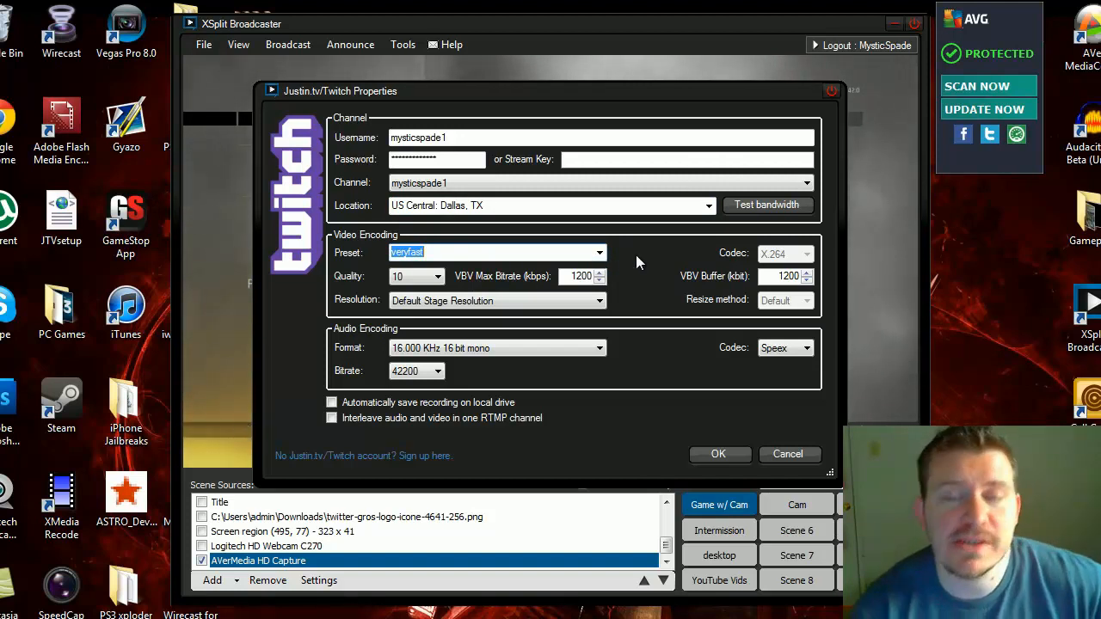
{"action": "mouse_move", "coordinate": [623, 254]}
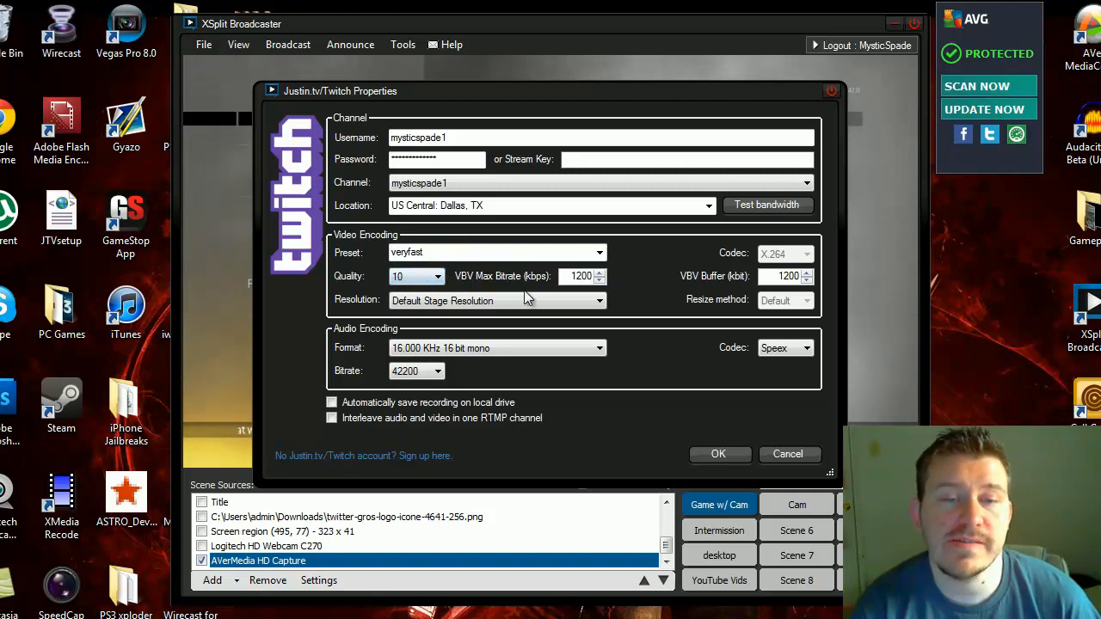
{"action": "mouse_move", "coordinate": [615, 282]}
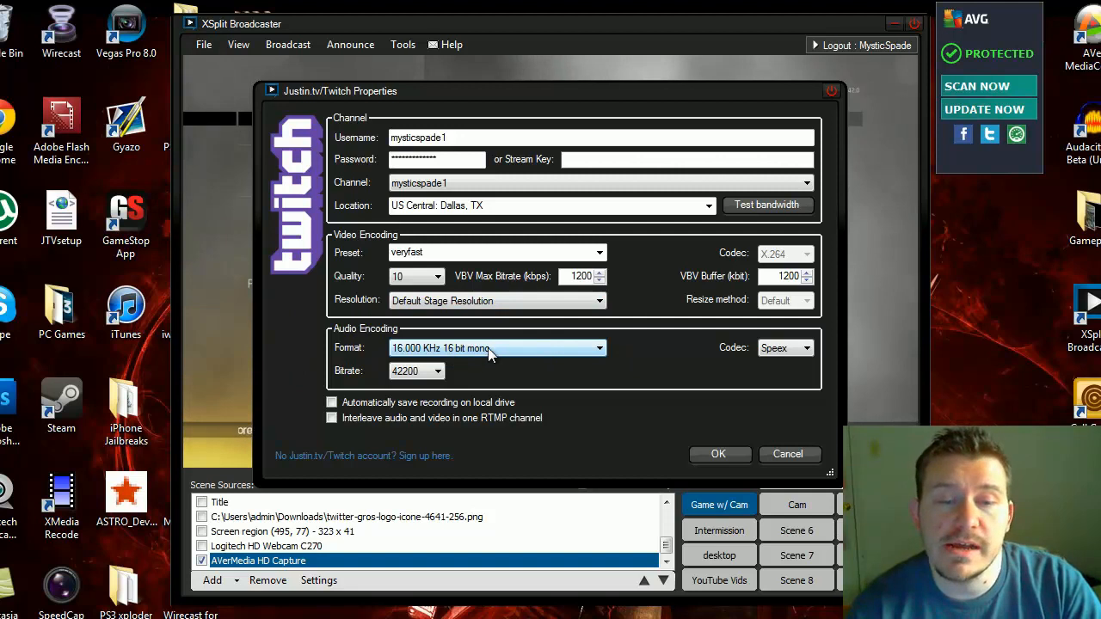
{"action": "mouse_move", "coordinate": [784, 349]}
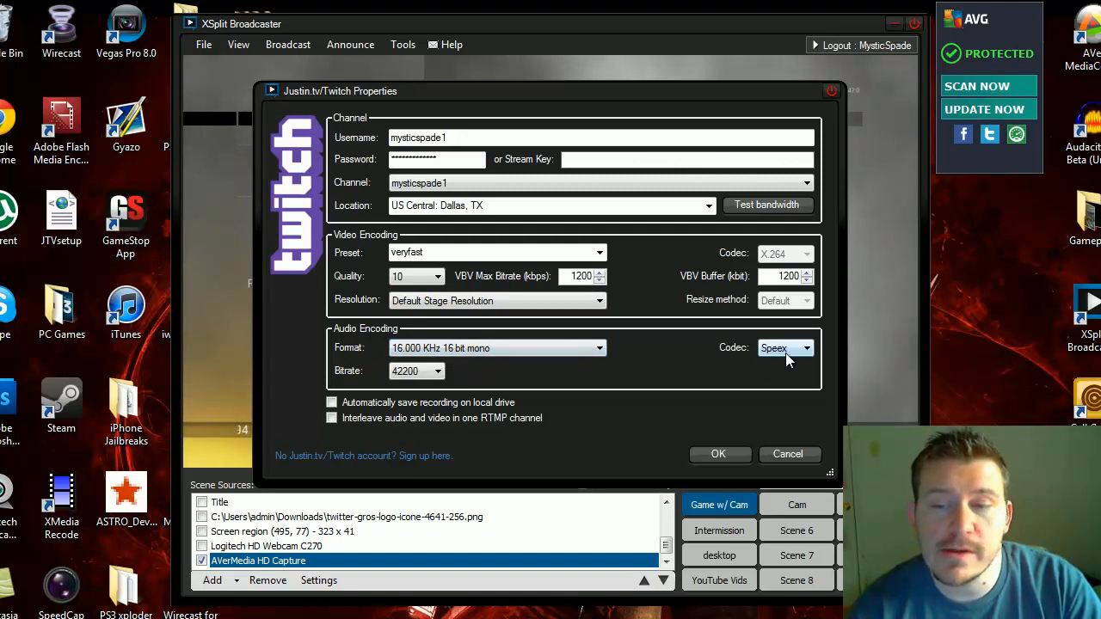
{"action": "mouse_move", "coordinate": [710, 357]}
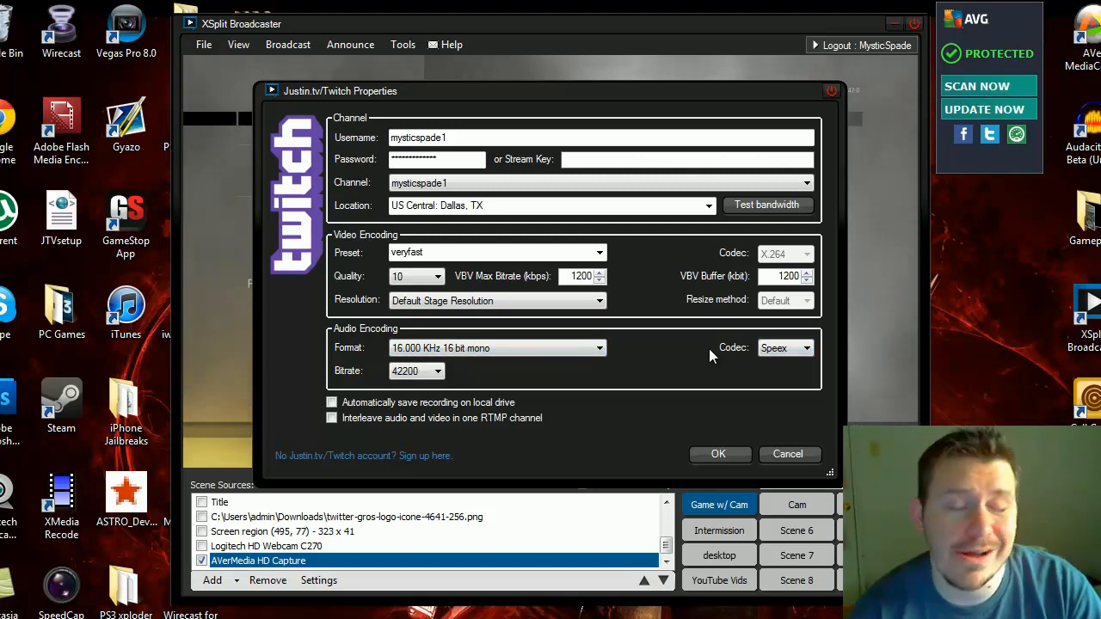
{"action": "mouse_move", "coordinate": [589, 373]}
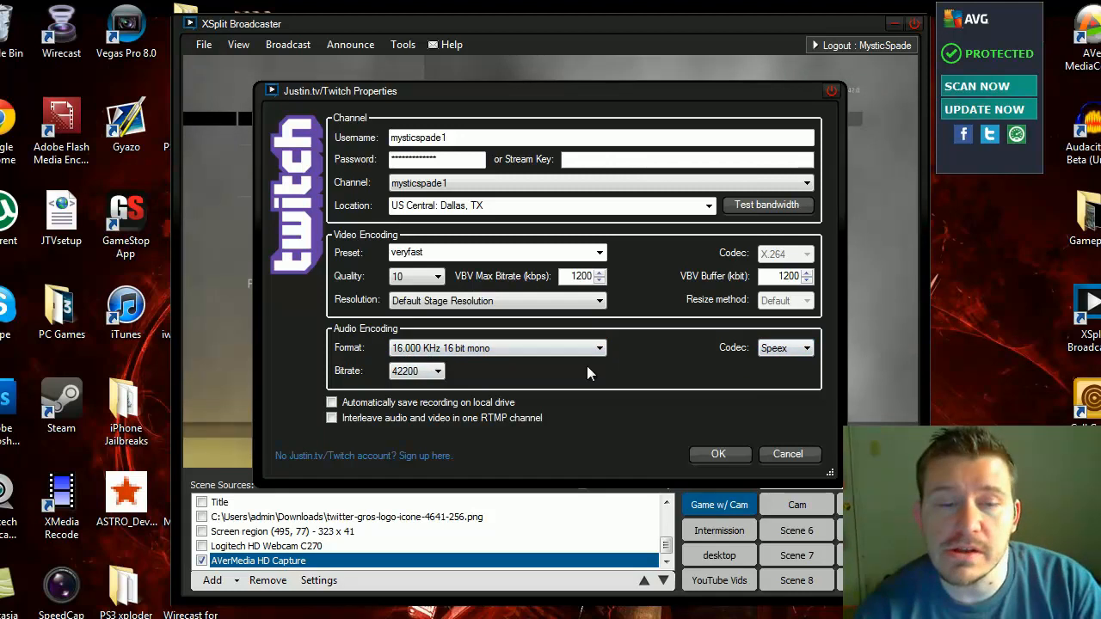
- List the Twitch audio codec choices, AAC LC and Speex, leaving Speex set
{"action": "left_click", "coordinate": [806, 348]}
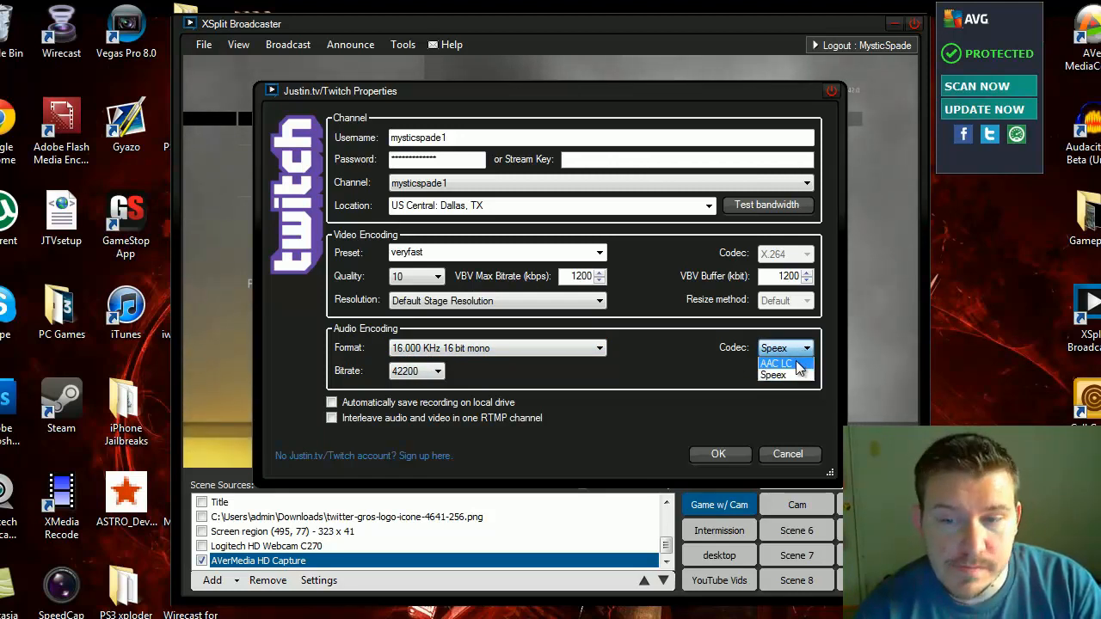
{"action": "mouse_move", "coordinate": [645, 389]}
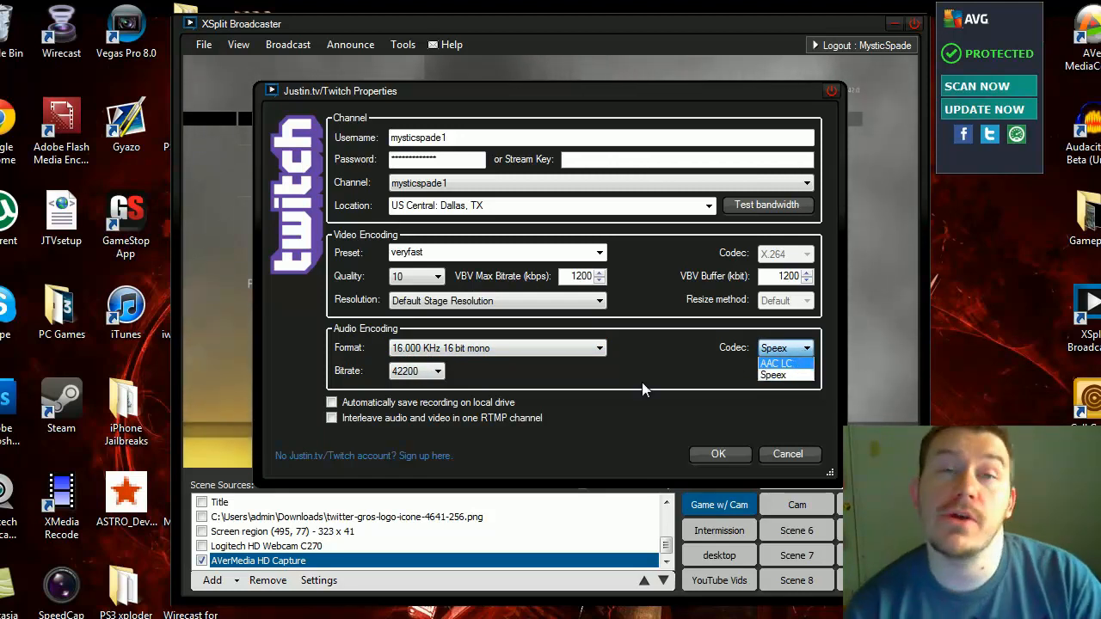
{"action": "mouse_move", "coordinate": [567, 361]}
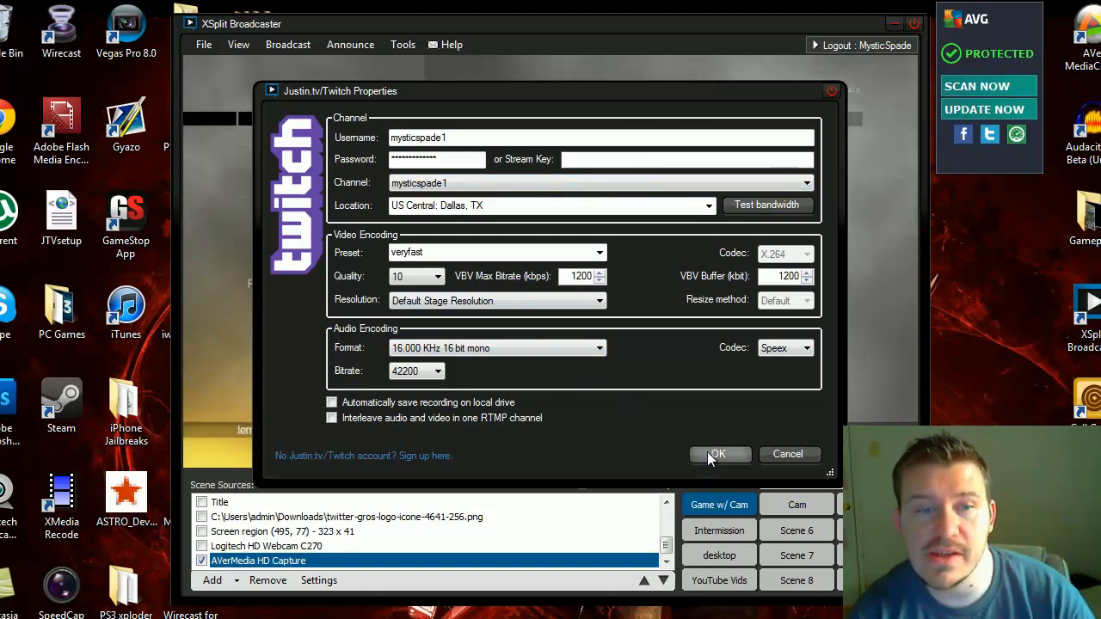
{"action": "mouse_move", "coordinate": [625, 379]}
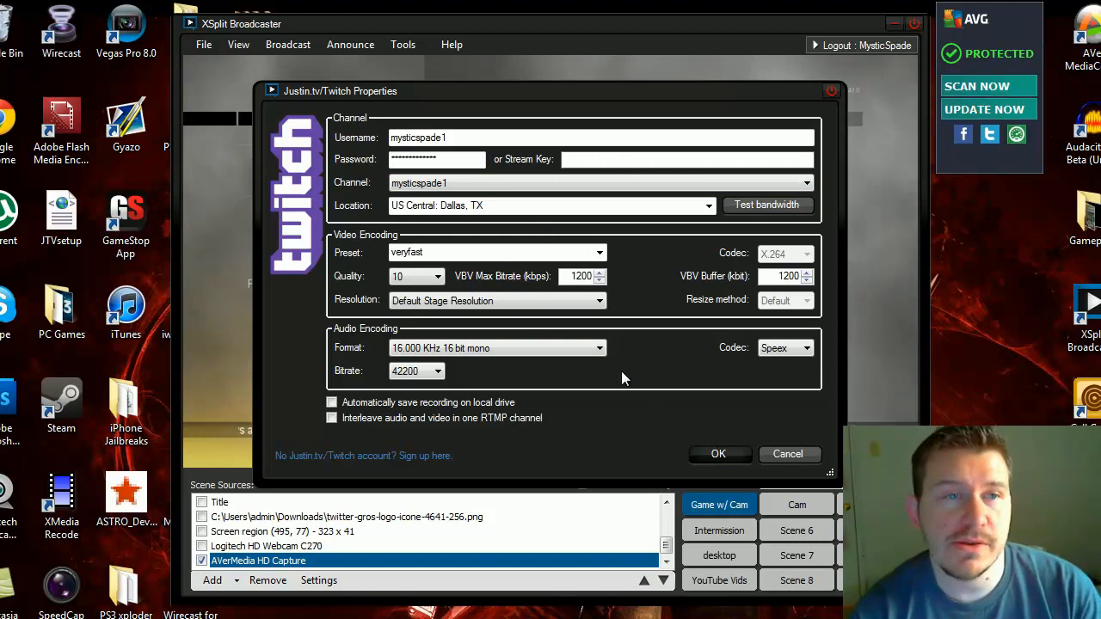
- Cancel the Twitch Properties and User Settings dialogs, discarding changes
{"action": "left_click", "coordinate": [718, 454]}
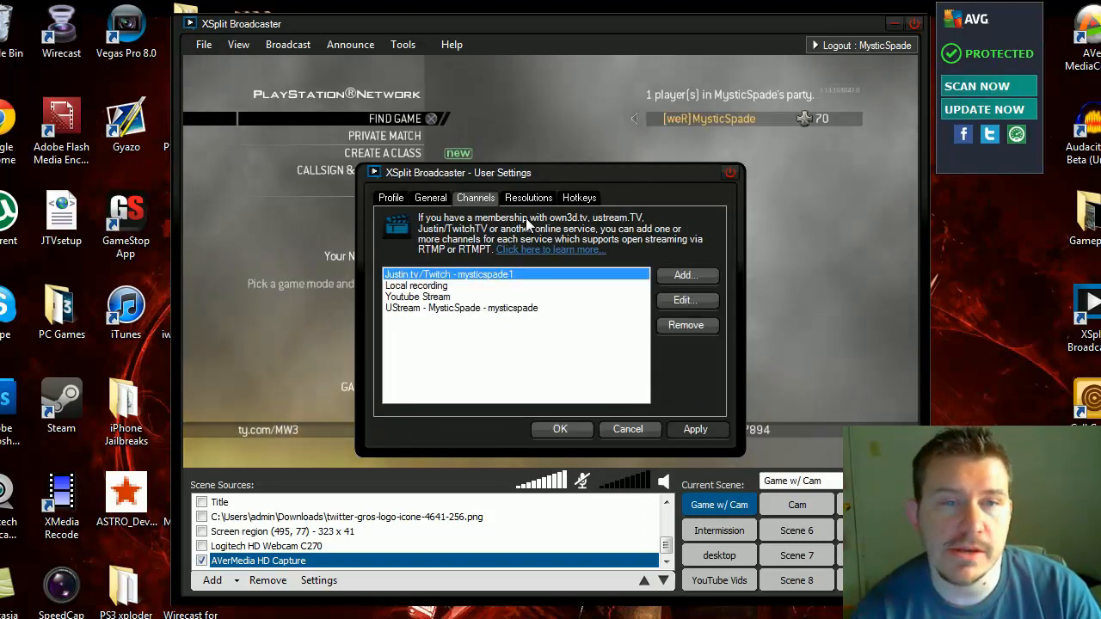
{"action": "left_click", "coordinate": [628, 429]}
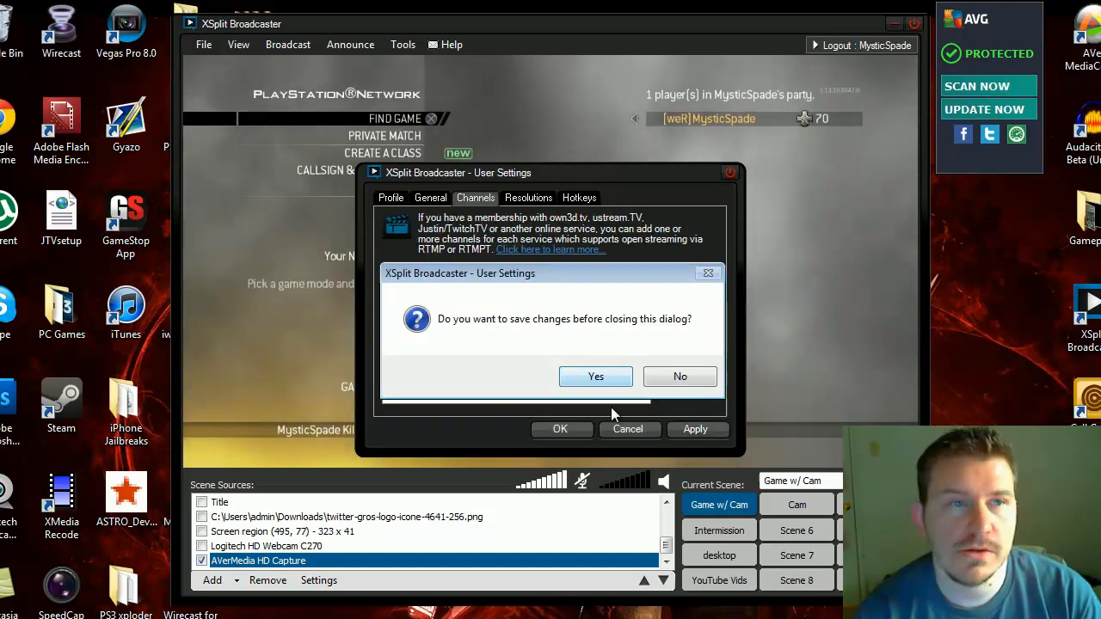
{"action": "mouse_move", "coordinate": [681, 377]}
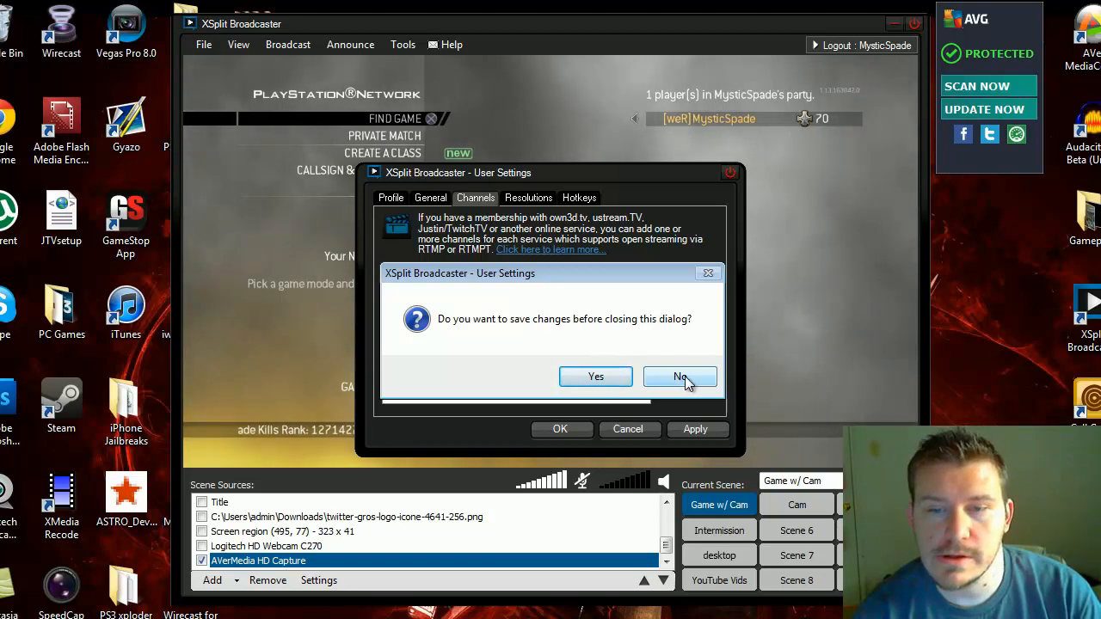
{"action": "left_click", "coordinate": [679, 377]}
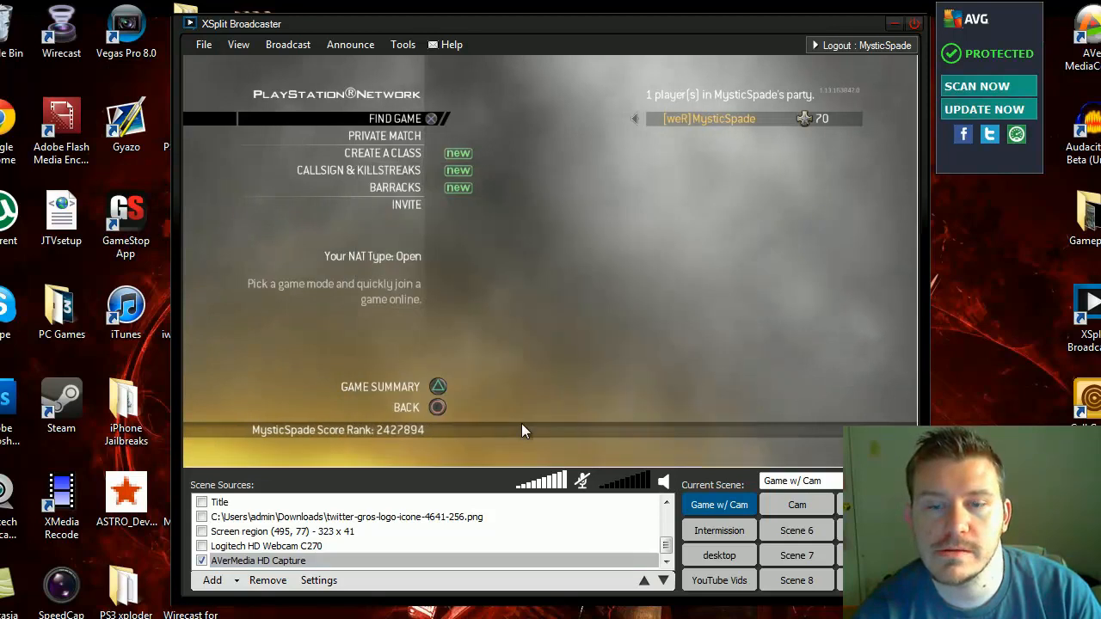
- Confirm 854 x 480 is ticked under View > Resolution, then list the frame rates with 25.00 fps checked
{"action": "left_click", "coordinate": [239, 44]}
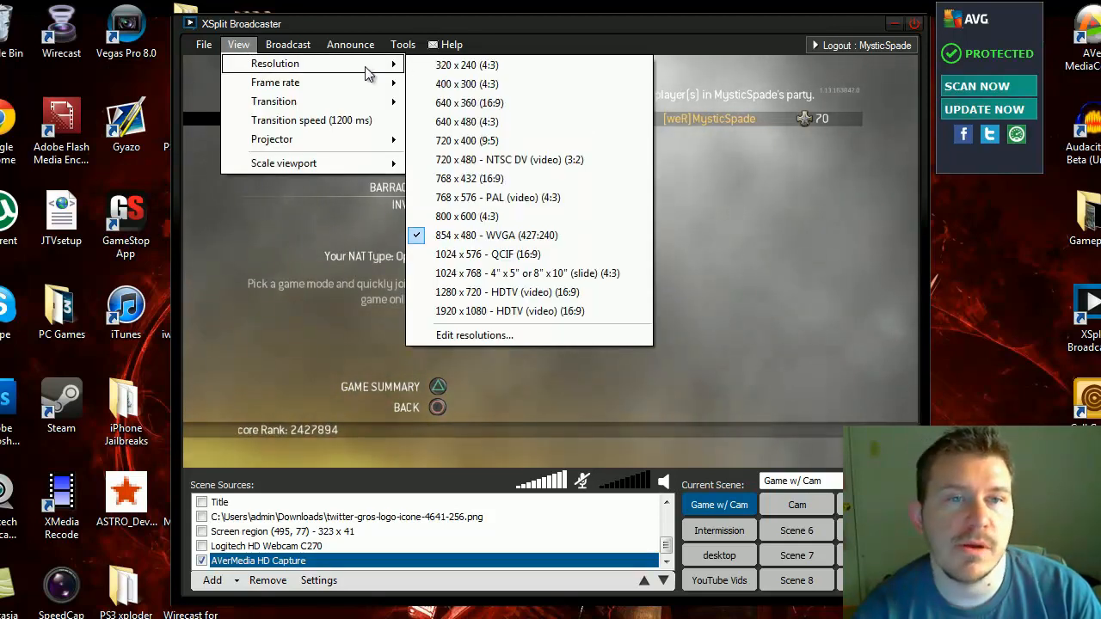
{"action": "mouse_move", "coordinate": [456, 235]}
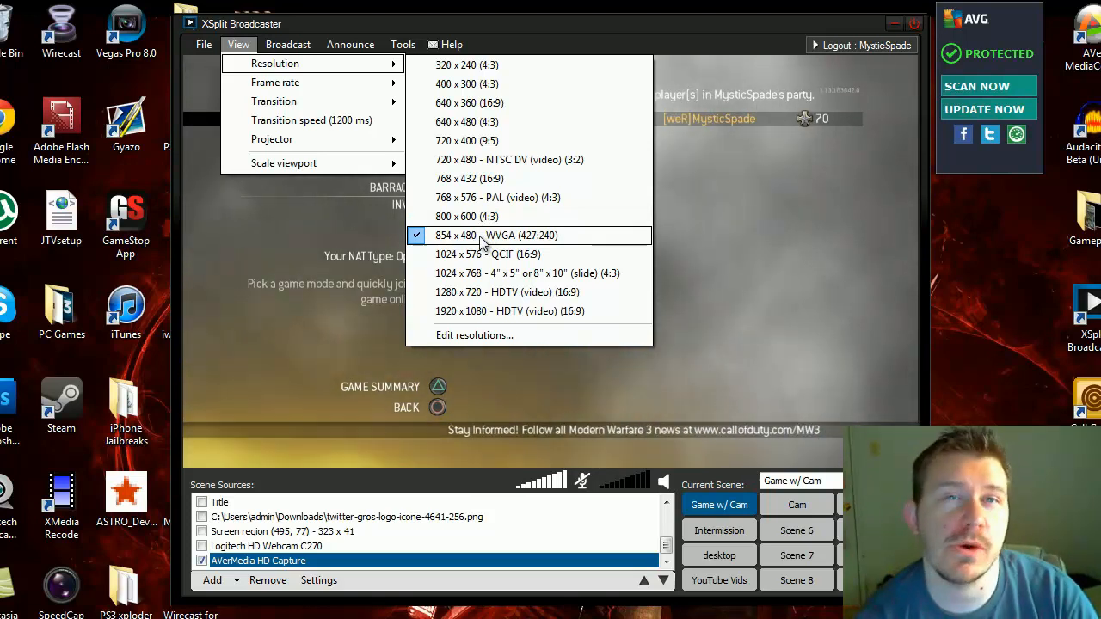
{"action": "mouse_move", "coordinate": [493, 251]}
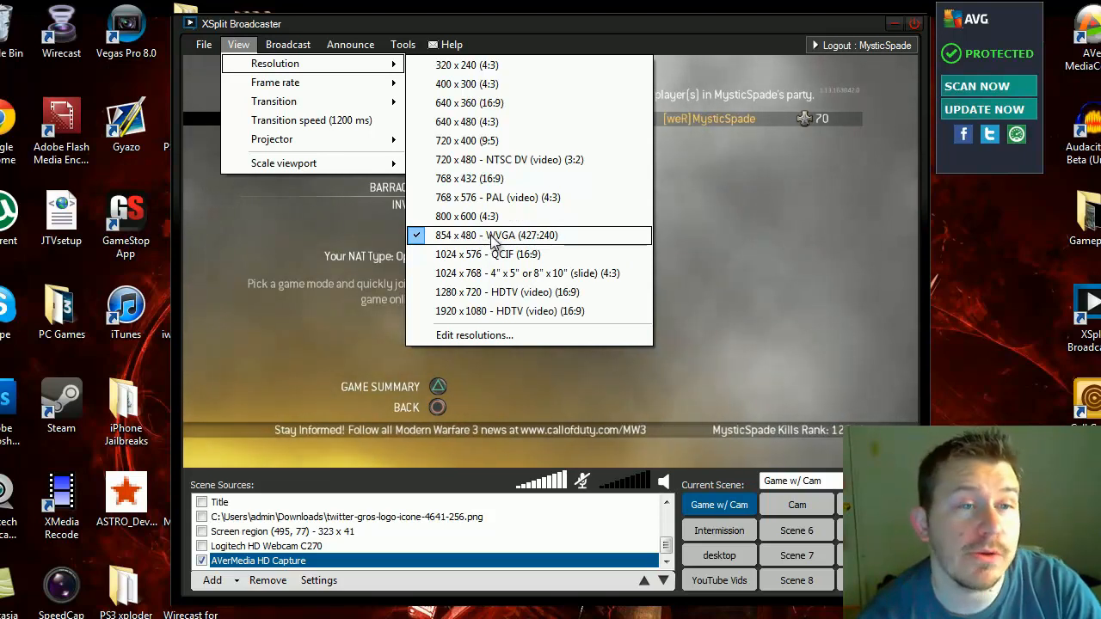
{"action": "mouse_move", "coordinate": [470, 102]}
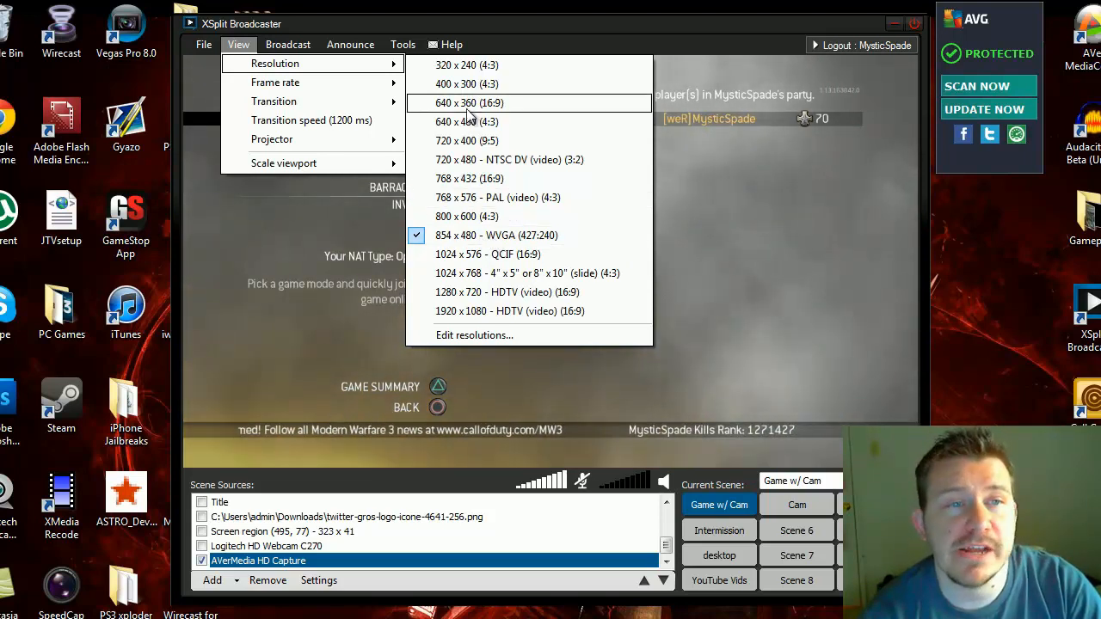
{"action": "left_click", "coordinate": [275, 82]}
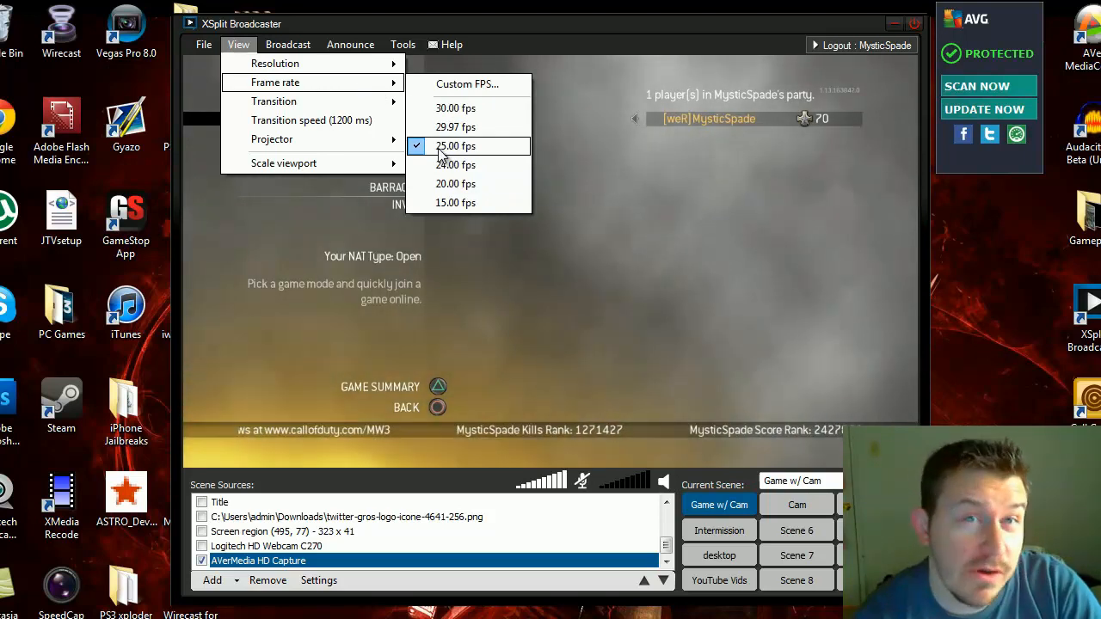
{"action": "mouse_move", "coordinate": [464, 147]}
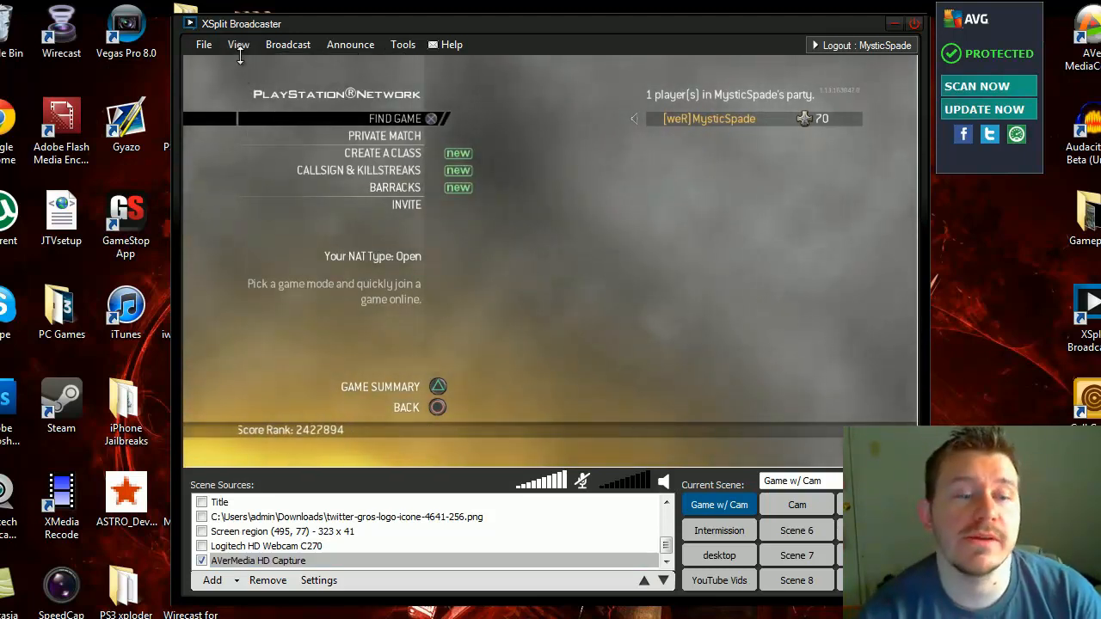
{"action": "left_click", "coordinate": [350, 44]}
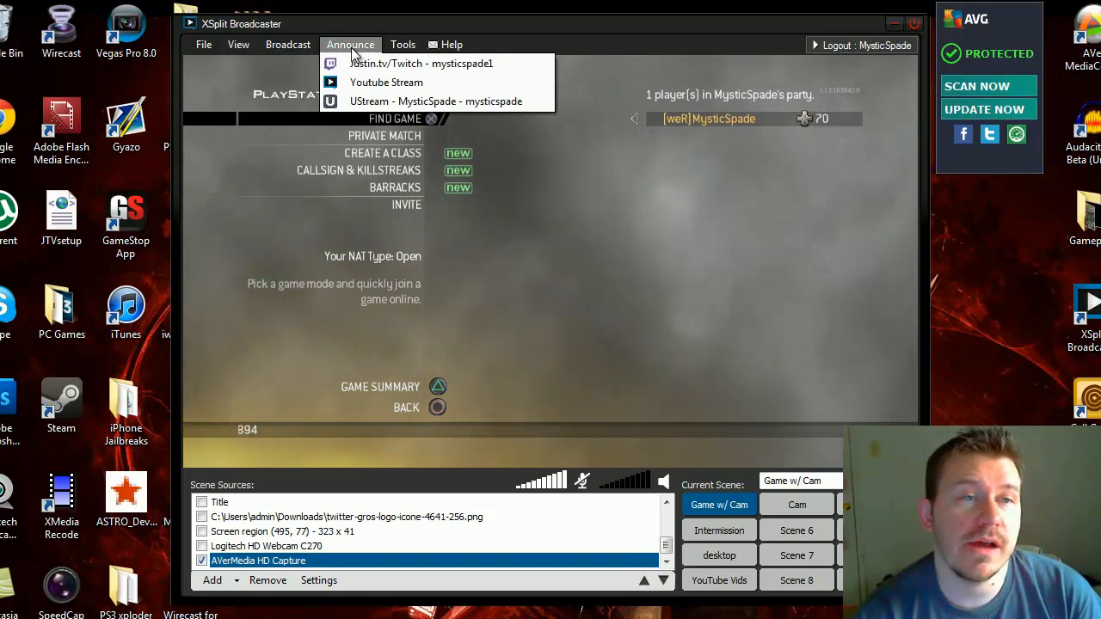
{"action": "left_click", "coordinate": [238, 44]}
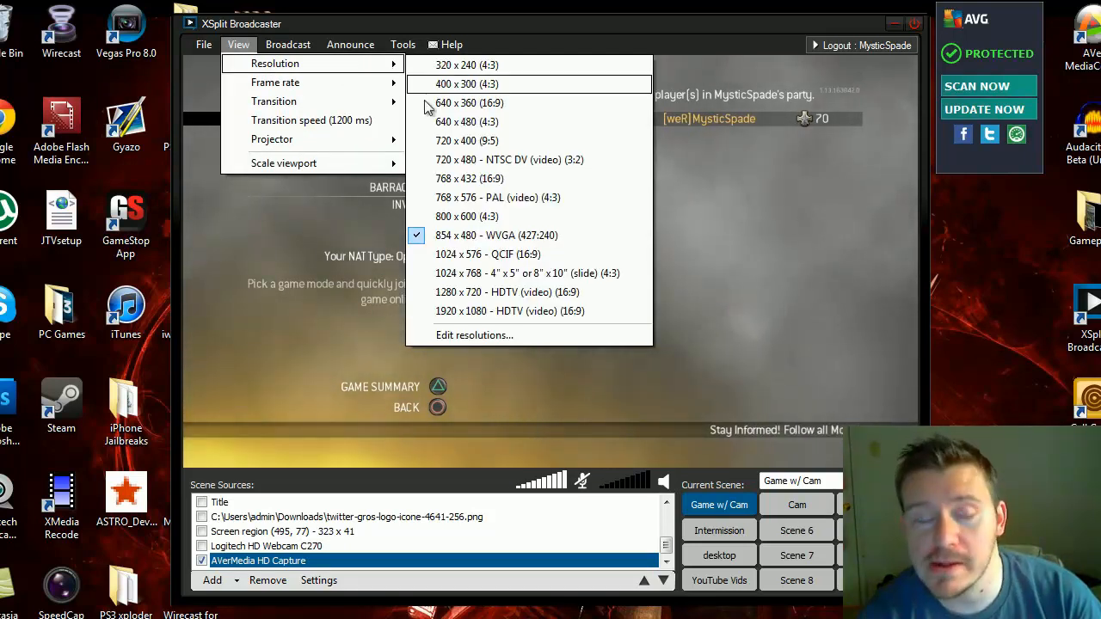
{"action": "mouse_move", "coordinate": [486, 241]}
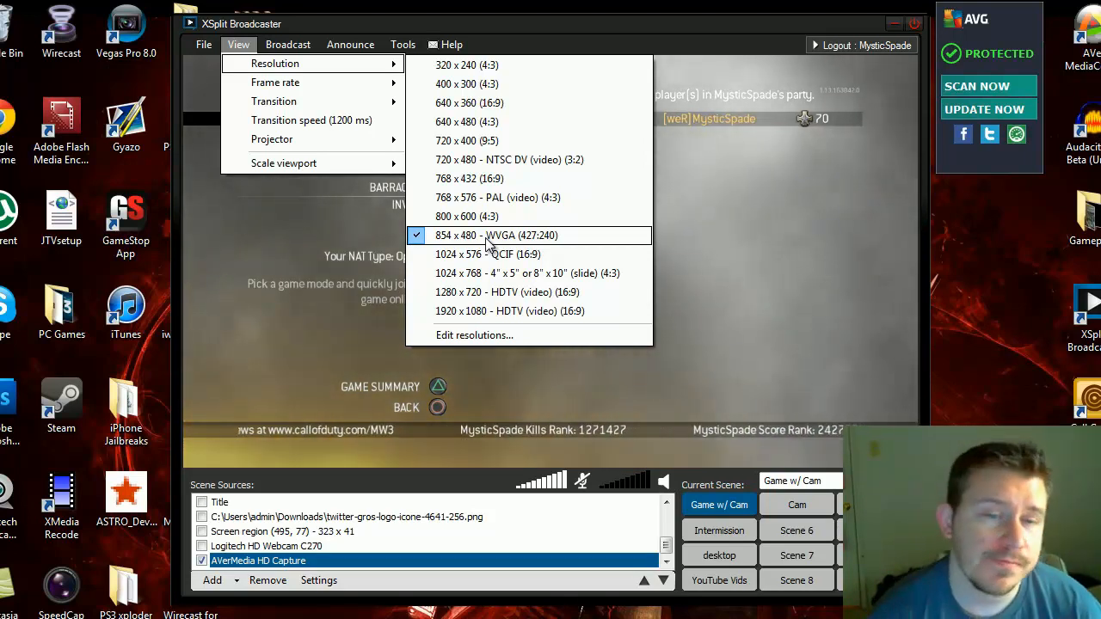
{"action": "mouse_move", "coordinate": [467, 121]}
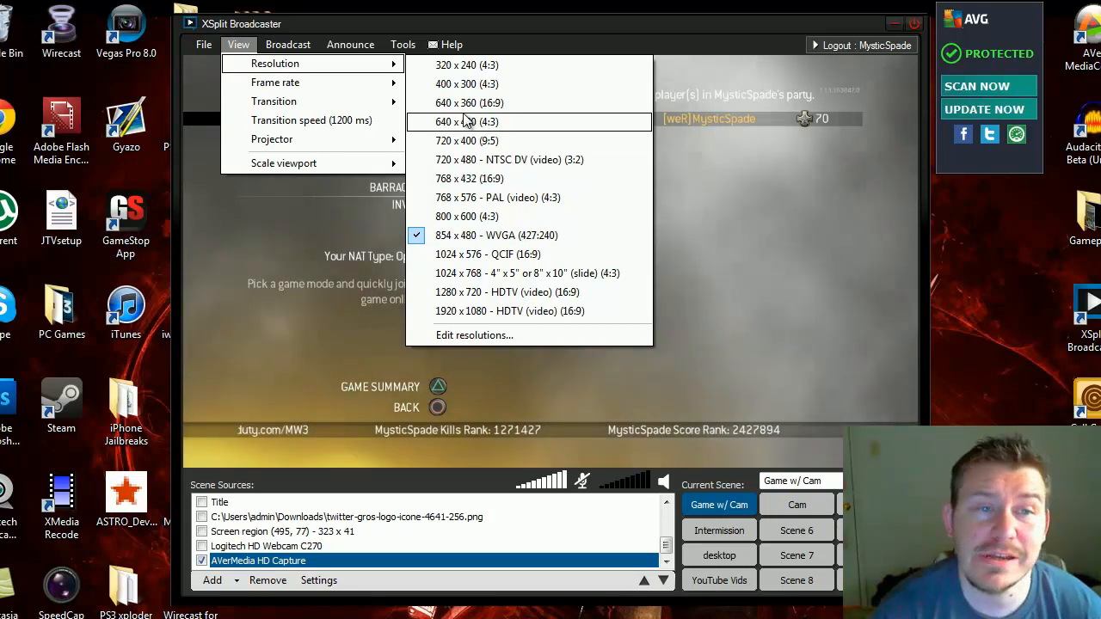
{"action": "left_click", "coordinate": [402, 44]}
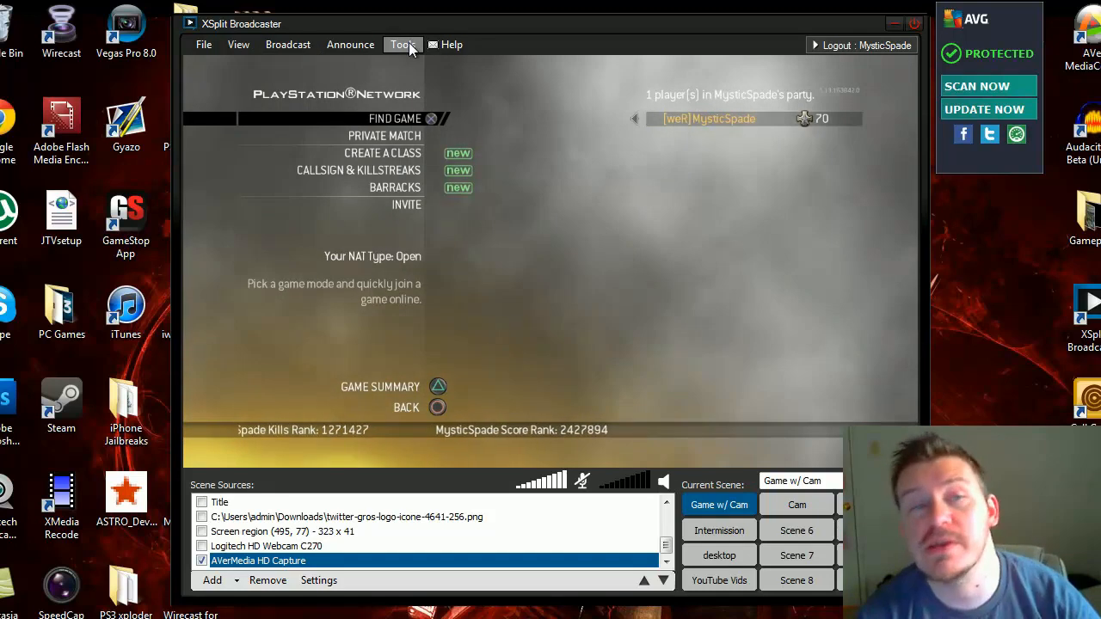
{"action": "mouse_move", "coordinate": [351, 44]}
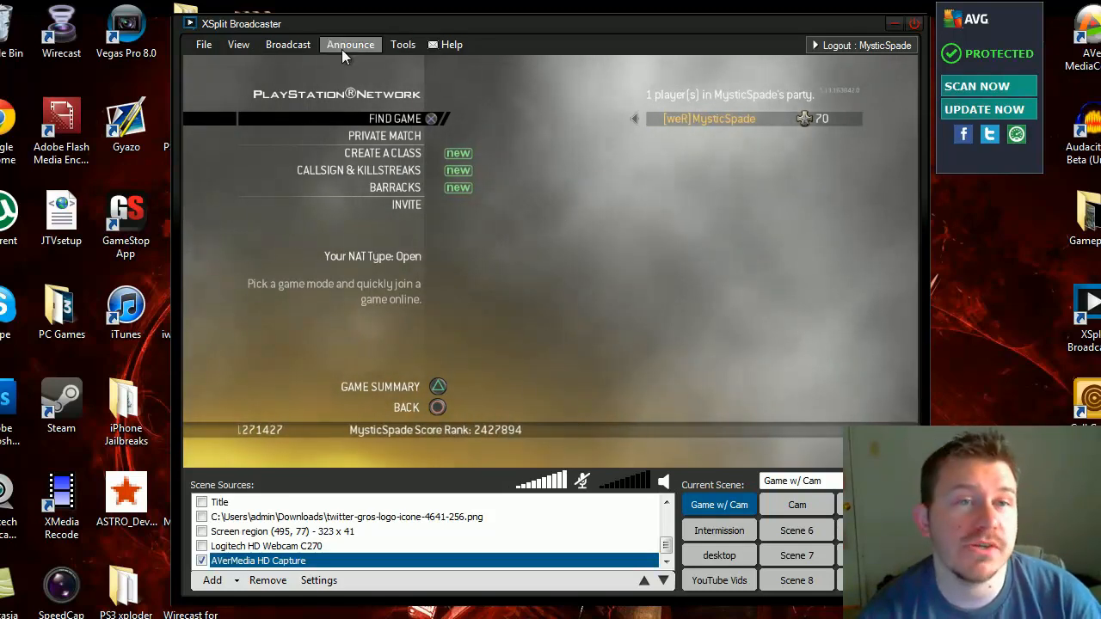
{"action": "mouse_move", "coordinate": [288, 44]}
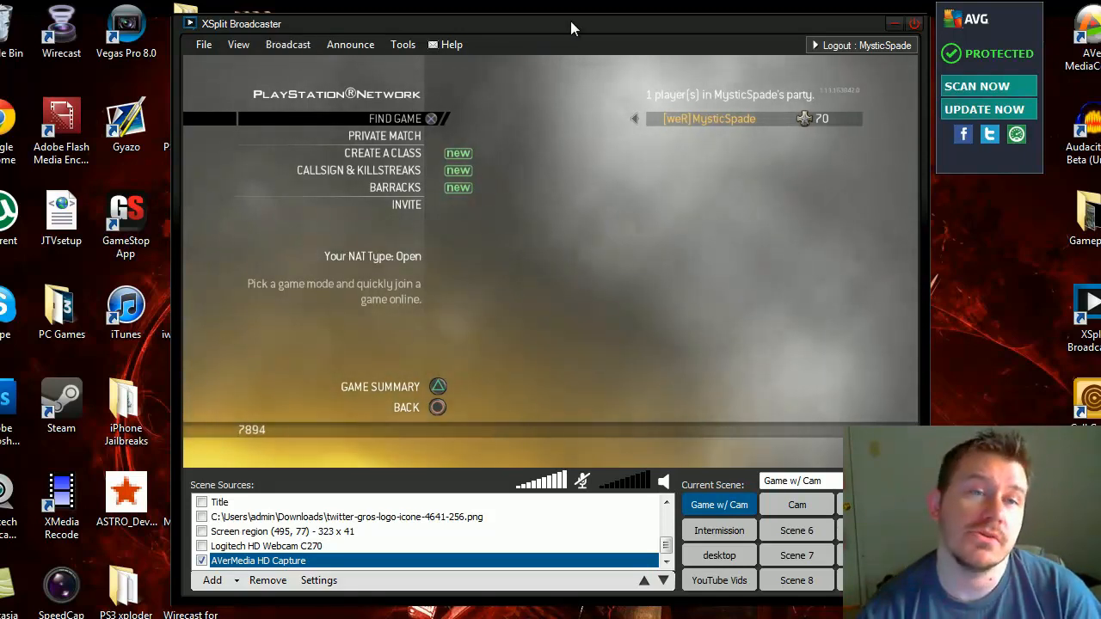
{"action": "mouse_move", "coordinate": [542, 38]}
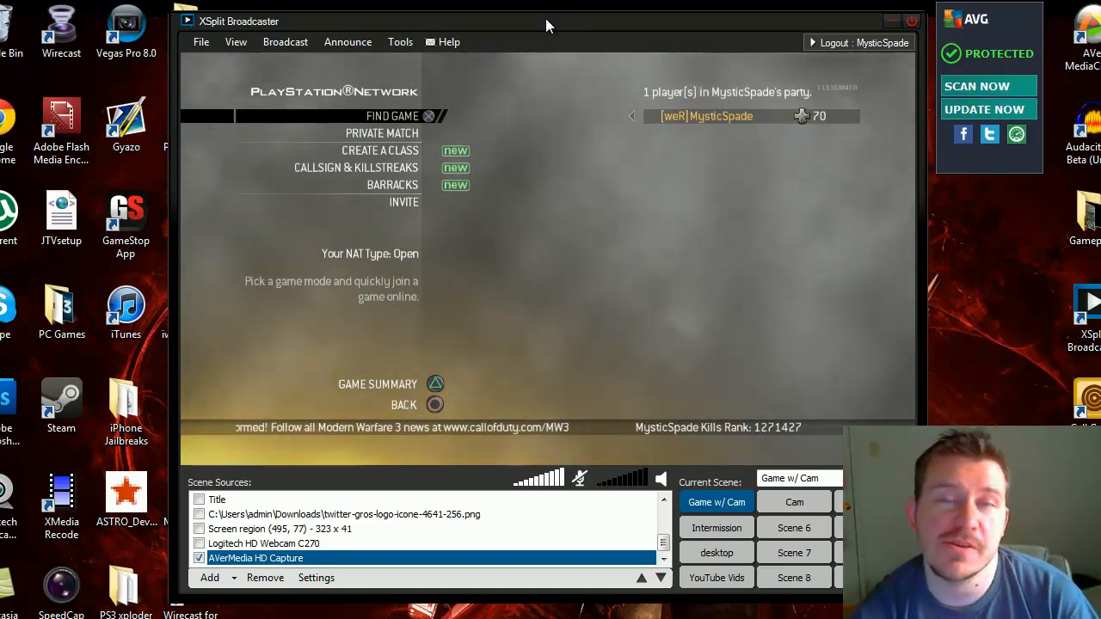
{"action": "mouse_move", "coordinate": [508, 33]}
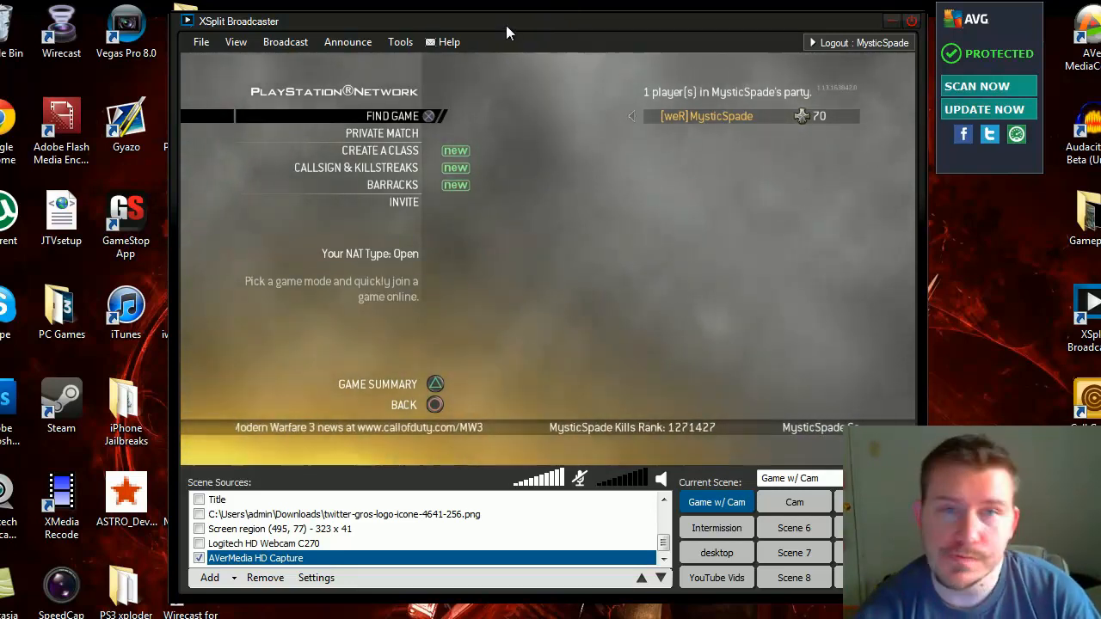